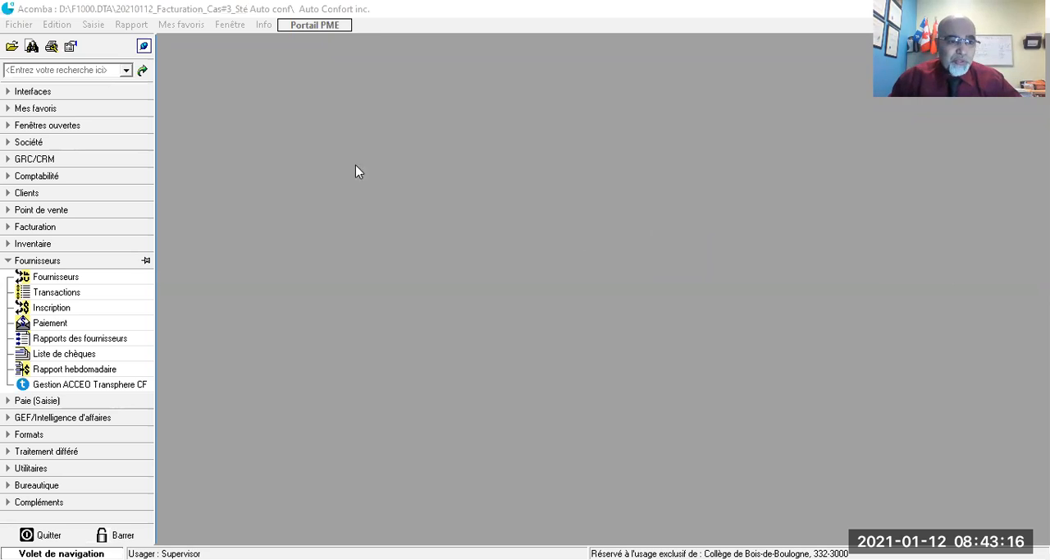
Open a new supplier invoice entry for supplier 5144567, Auto Shop inc.
click(56, 276)
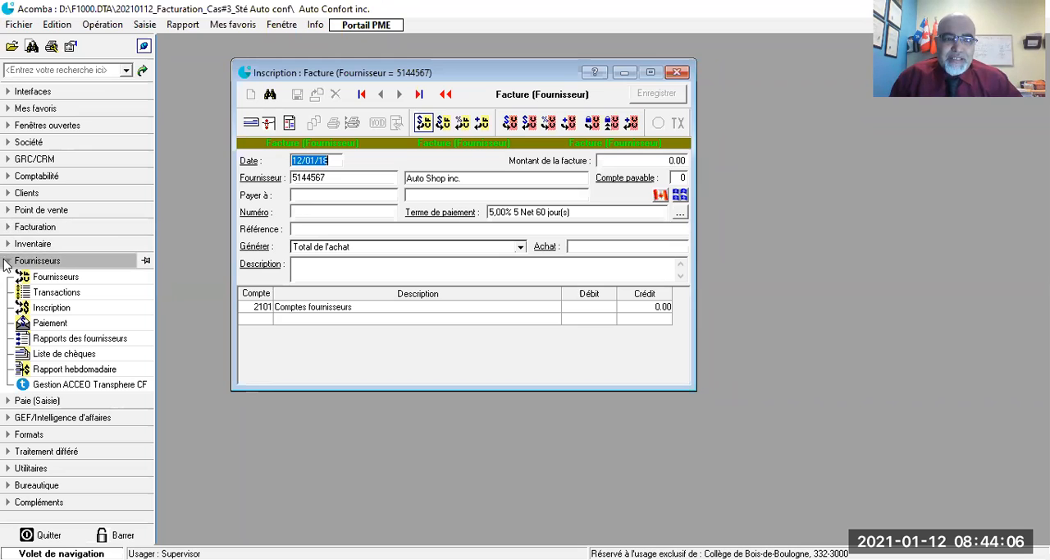
click(8, 260)
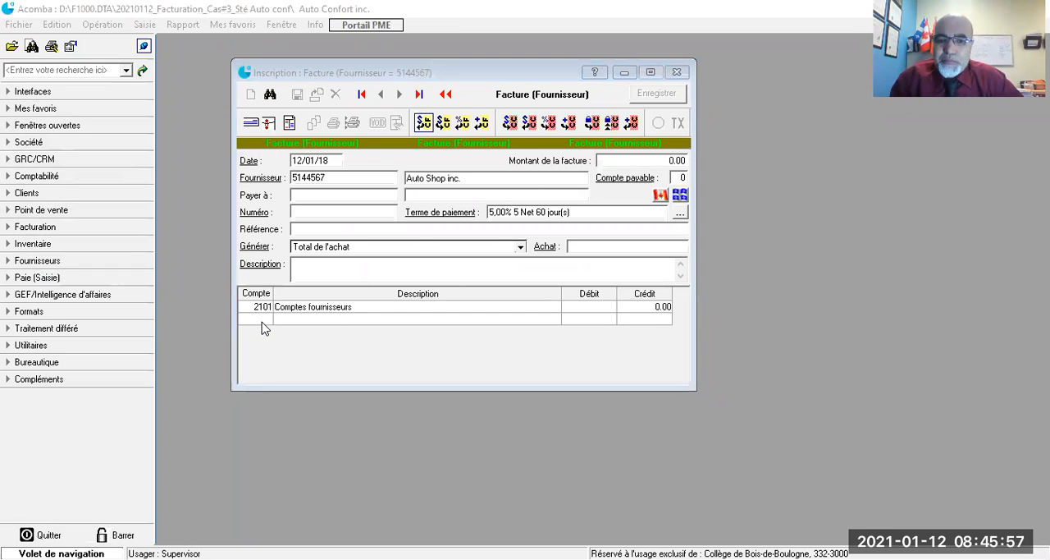
Add account line 6001 for the wireless vehicle camera and set invoice number 1.
click(254, 318)
text(6)
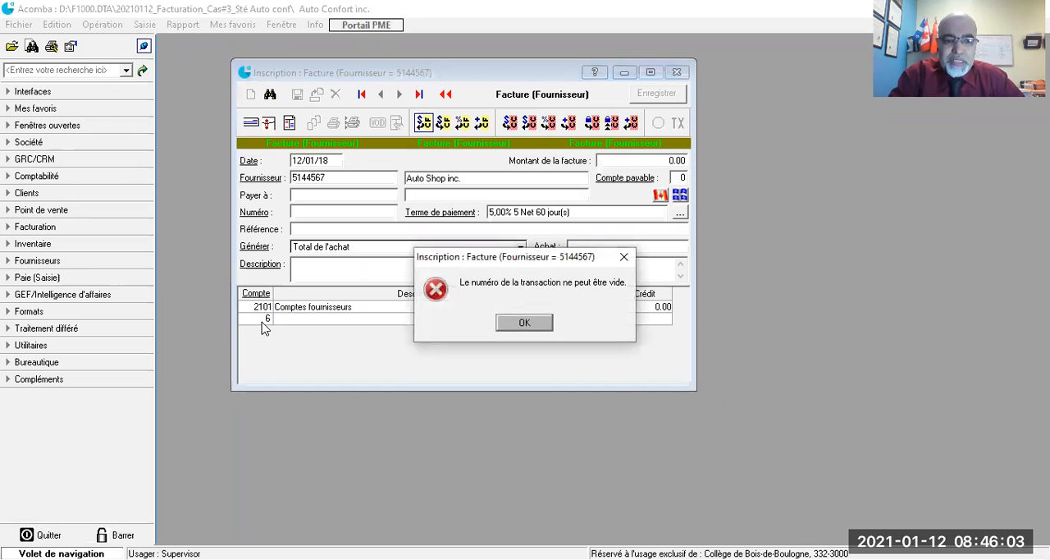
click(525, 323)
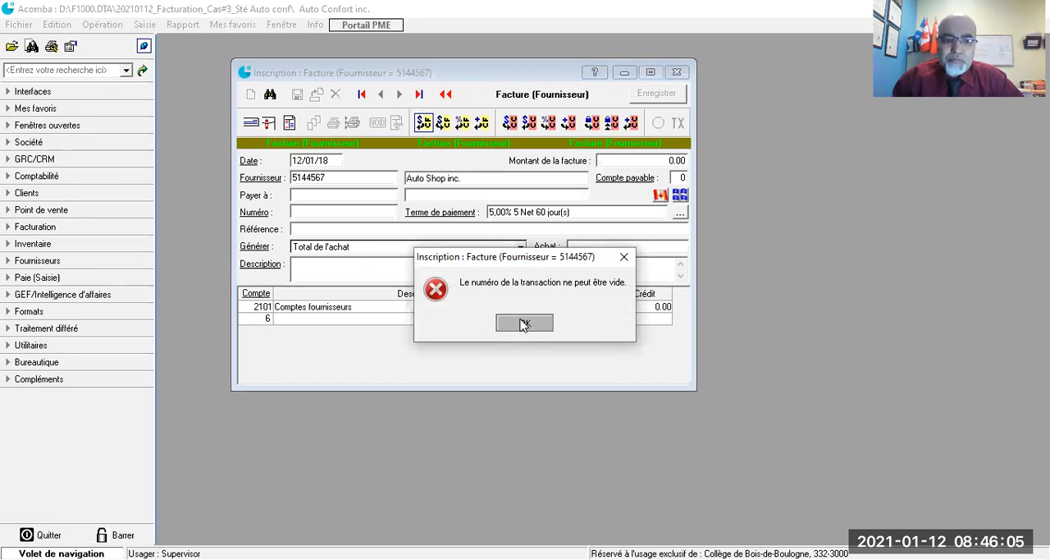
click(525, 323)
text(1)
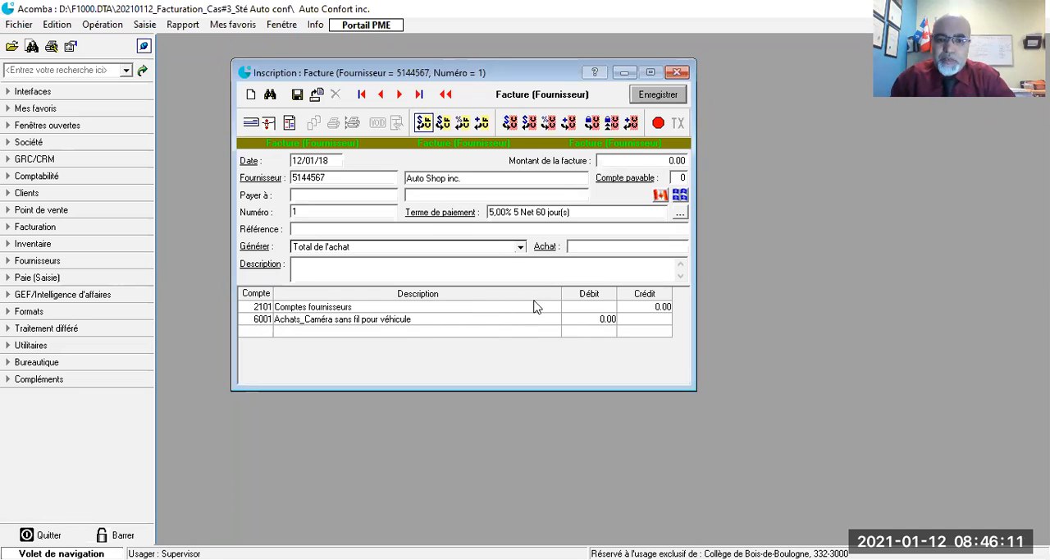
Enter the 19 957.00 purchase amount, giving a 22 945.56 total, then close without saving.
click(589, 319)
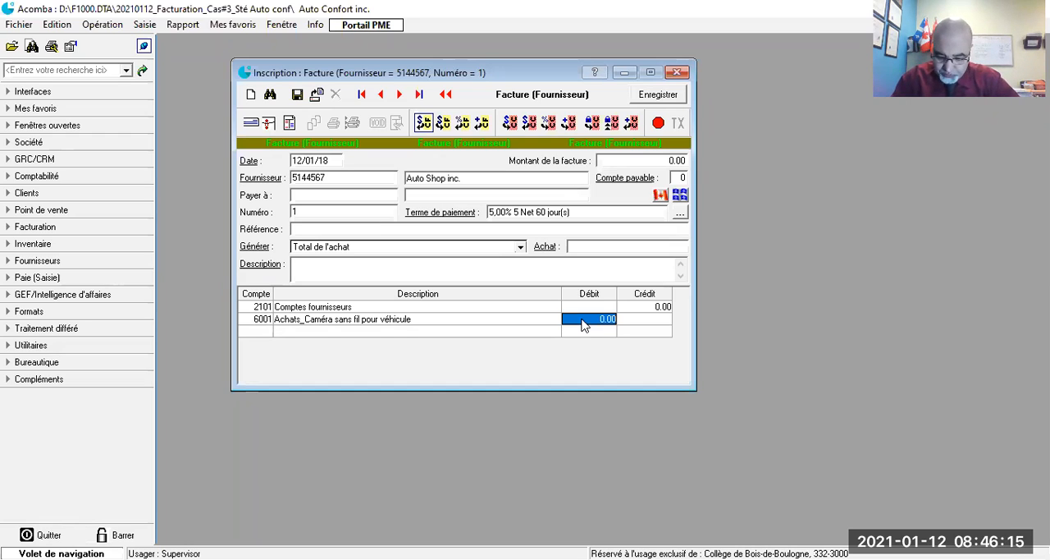
text(2294)
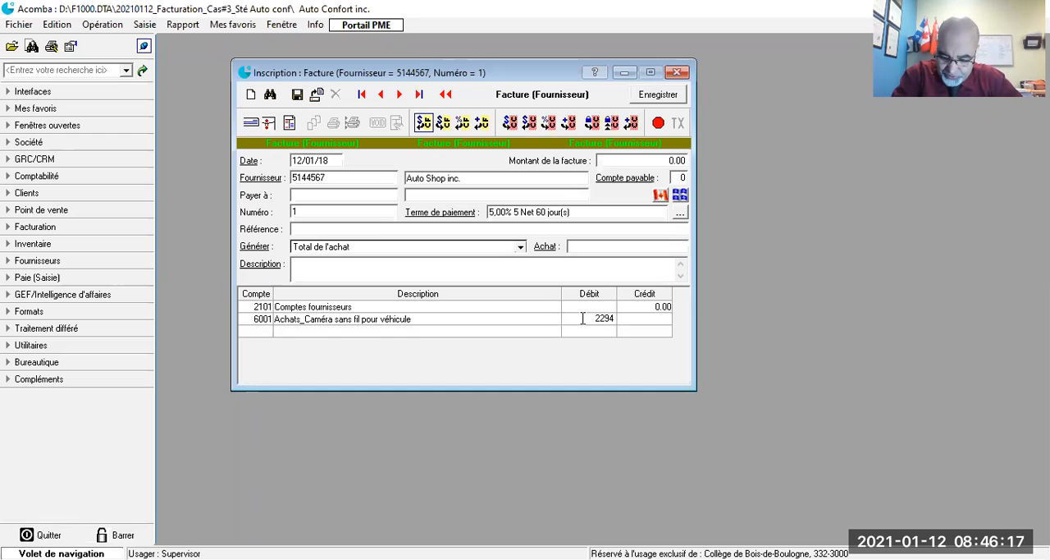
text(2945.56)
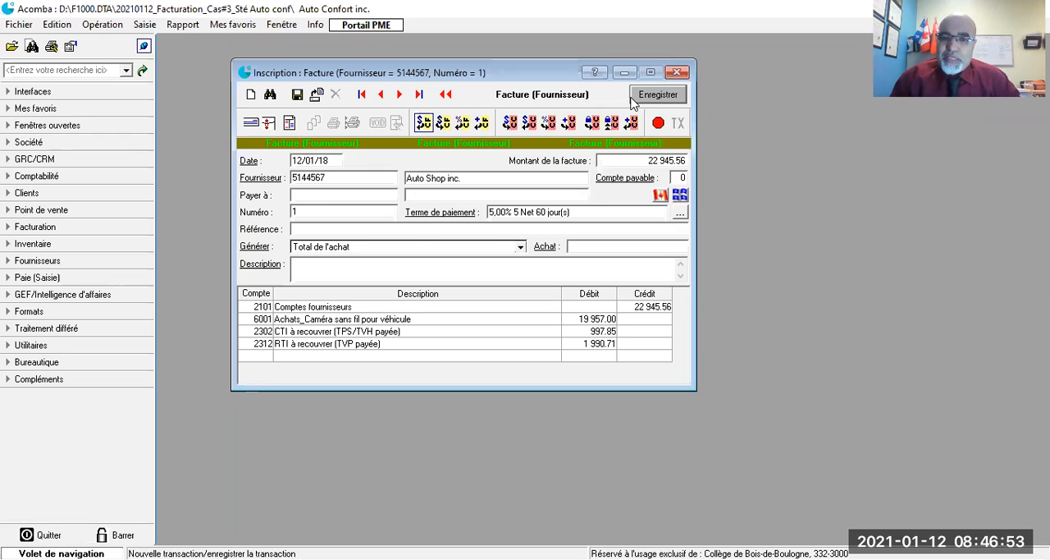
click(658, 94)
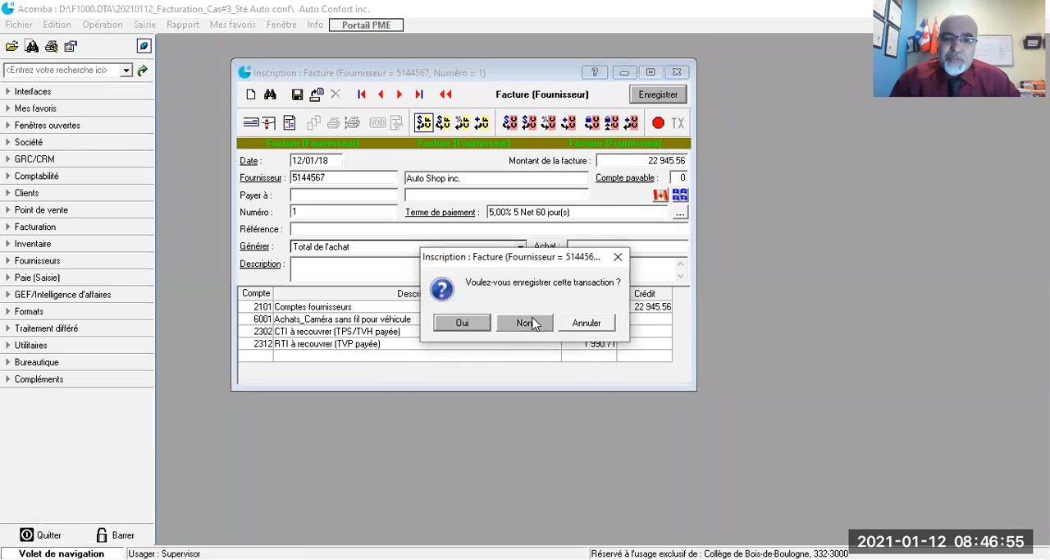
click(524, 322)
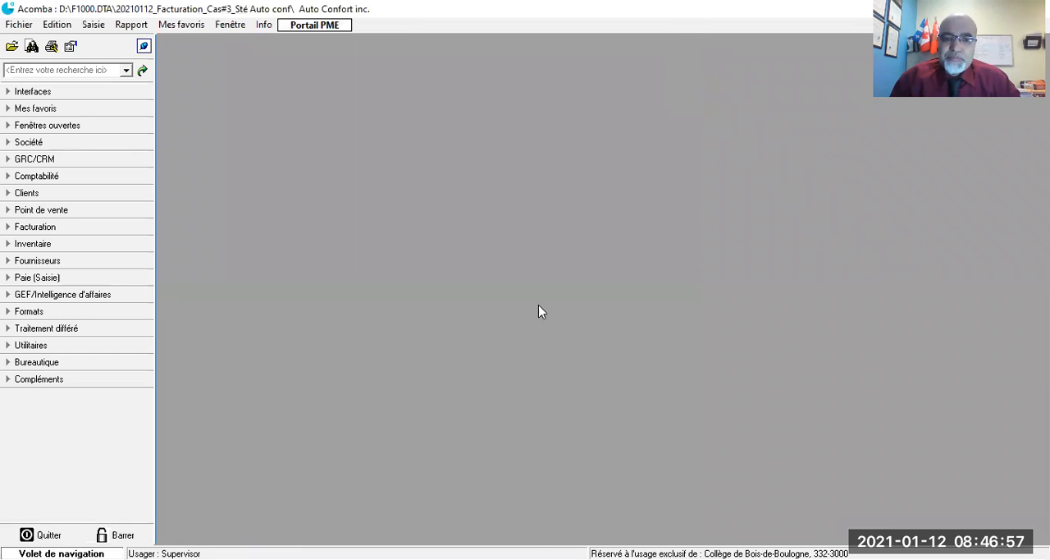
mouse_move(871, 450)
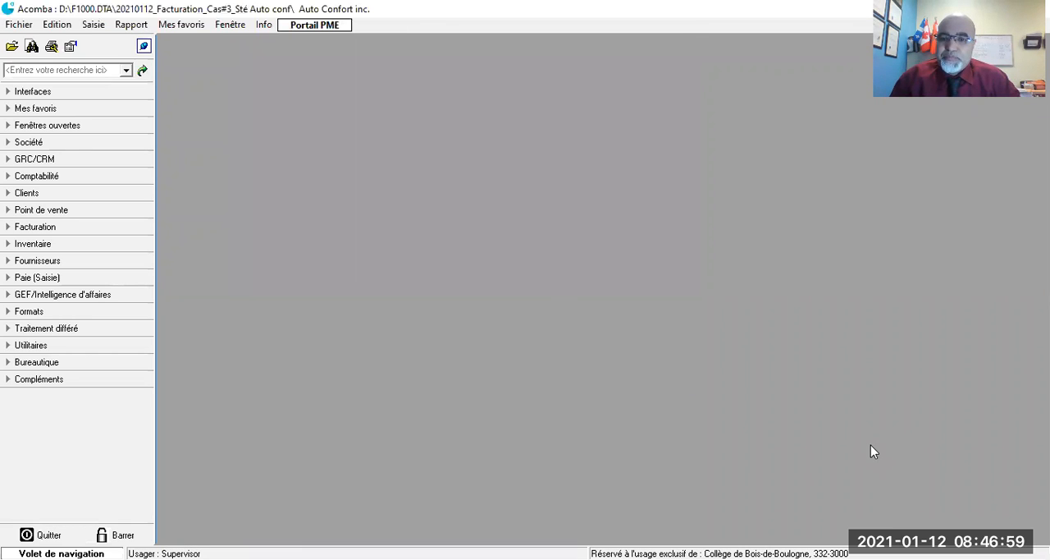